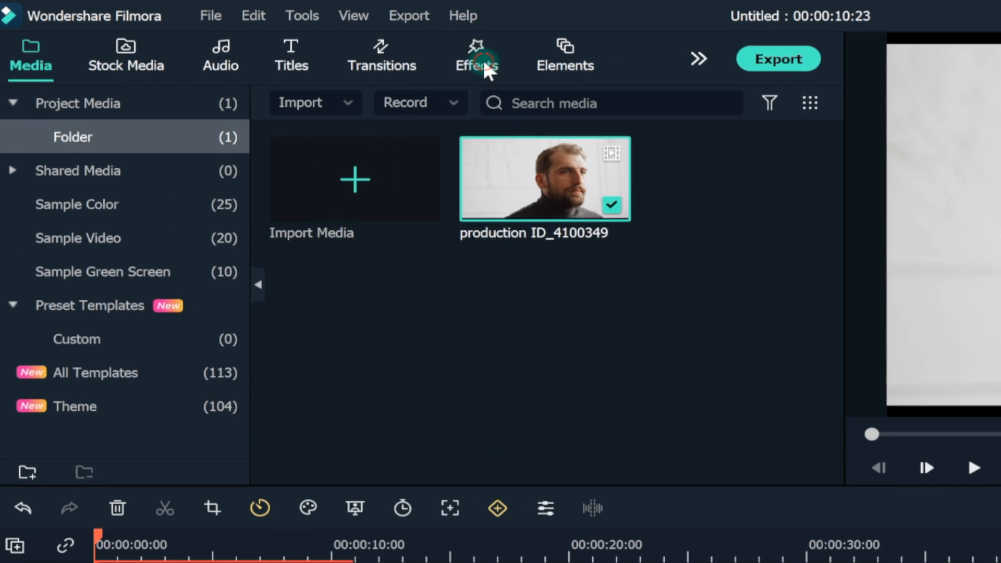
- Apply Mosaic to the bearded man's clip and adjust its Blur Amount over the eyes
click(479, 58)
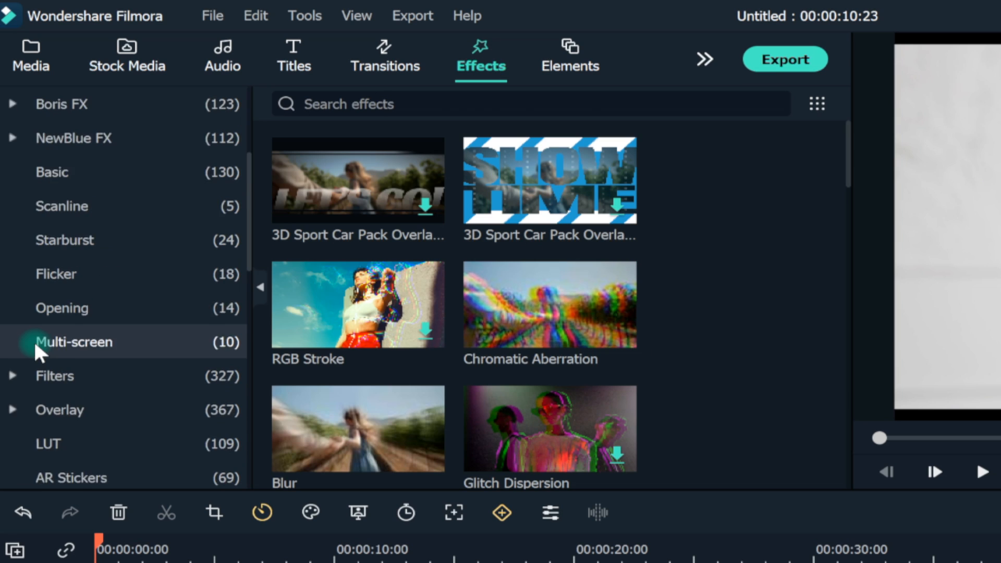
scroll(down, 3)
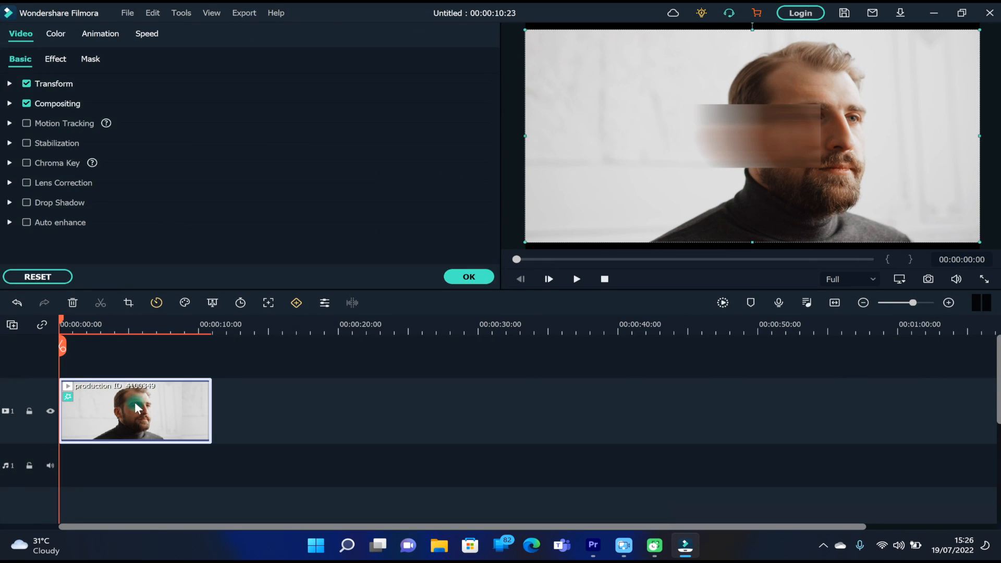
click(55, 59)
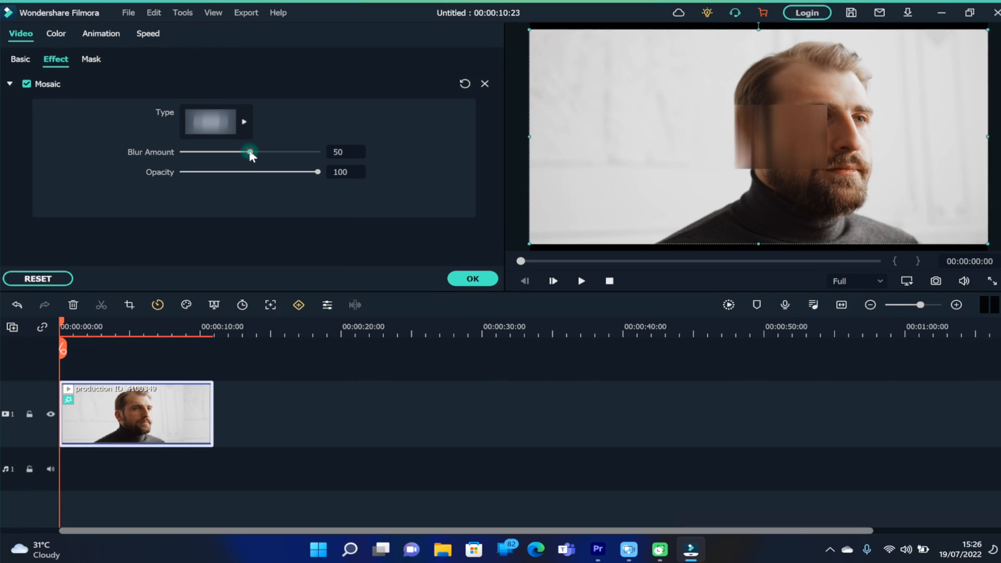
drag(250, 152, 225, 151)
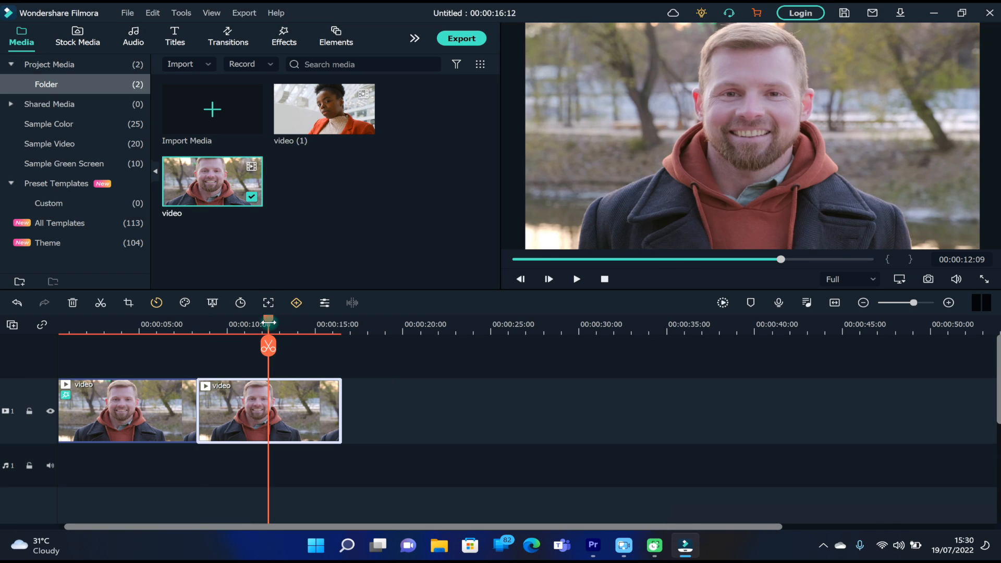
- Open the split clip's Mosaic settings and lower the face pixelation's opacity
click(283, 37)
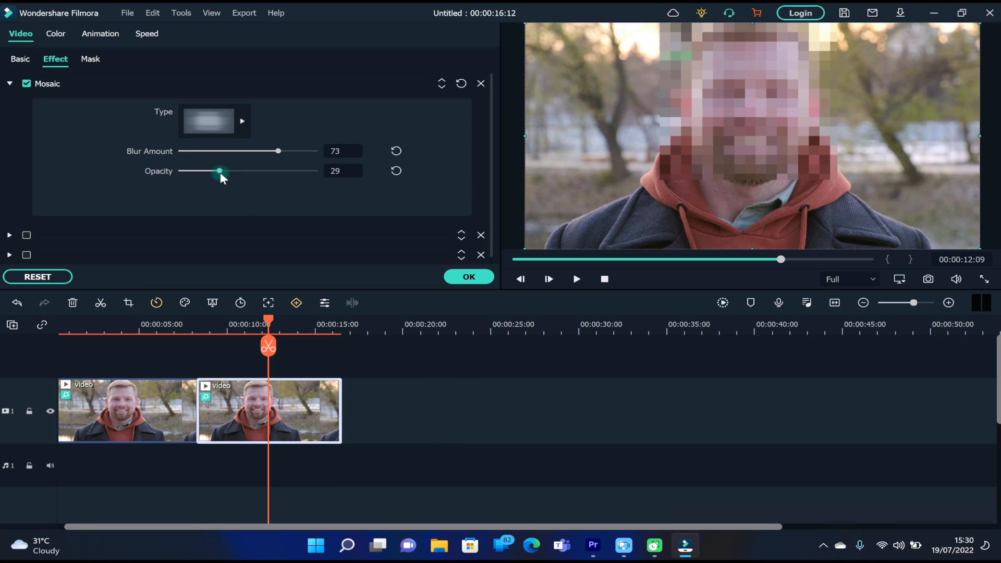
drag(220, 171, 312, 171)
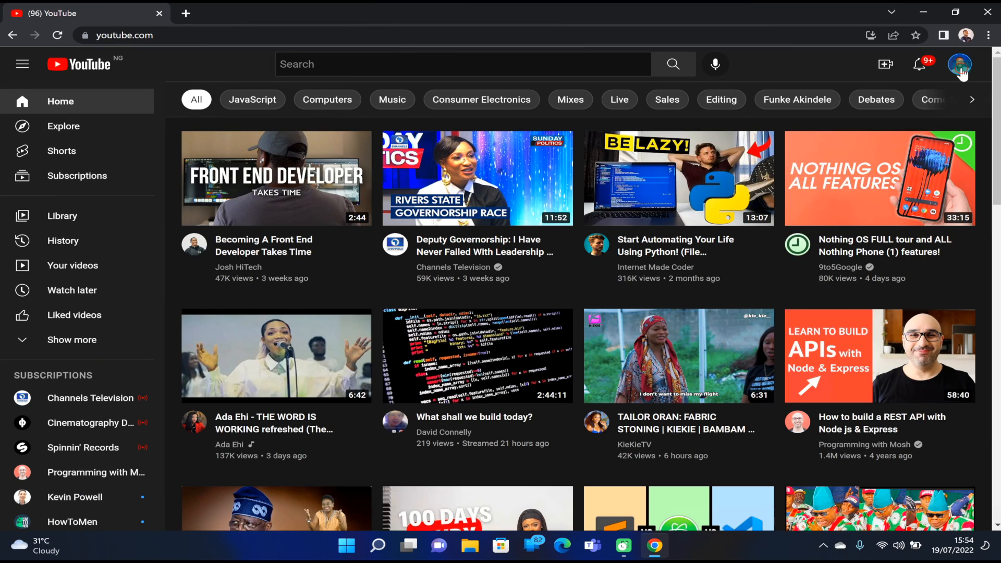
- Go to YouTube Studio's Content and open the editor for 'Do this instead and save a swipe'
click(961, 63)
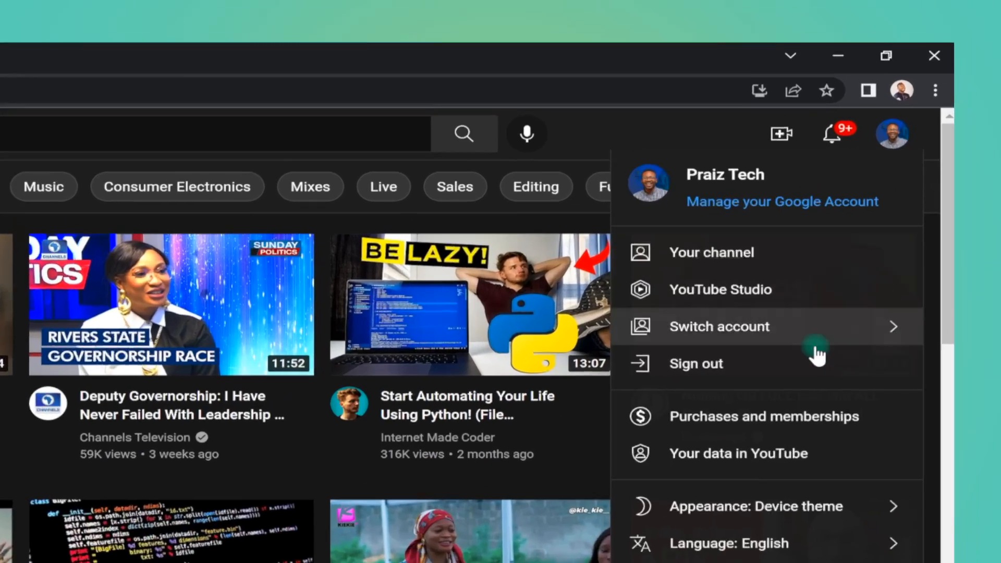
click(720, 290)
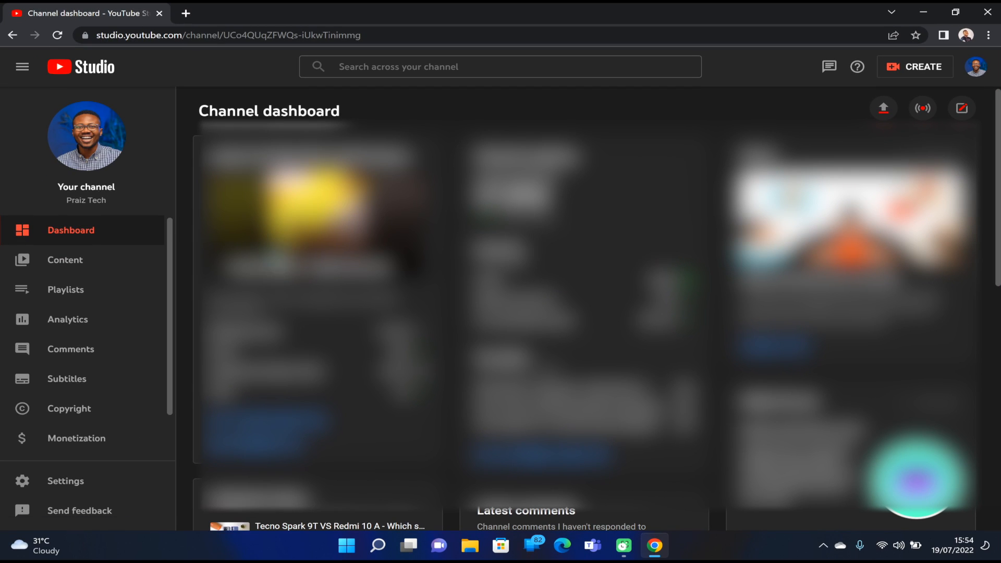
click(65, 260)
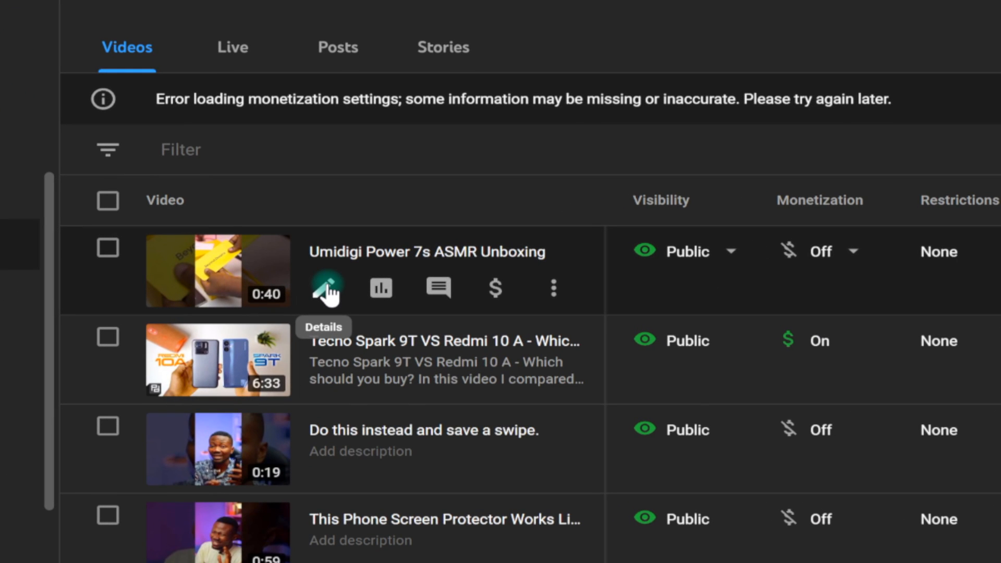
click(326, 287)
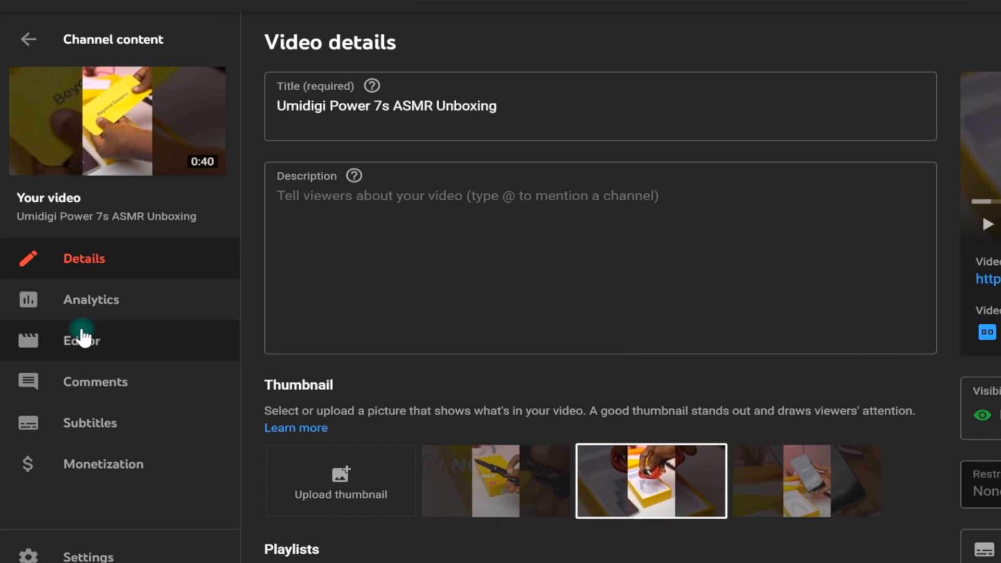
click(81, 339)
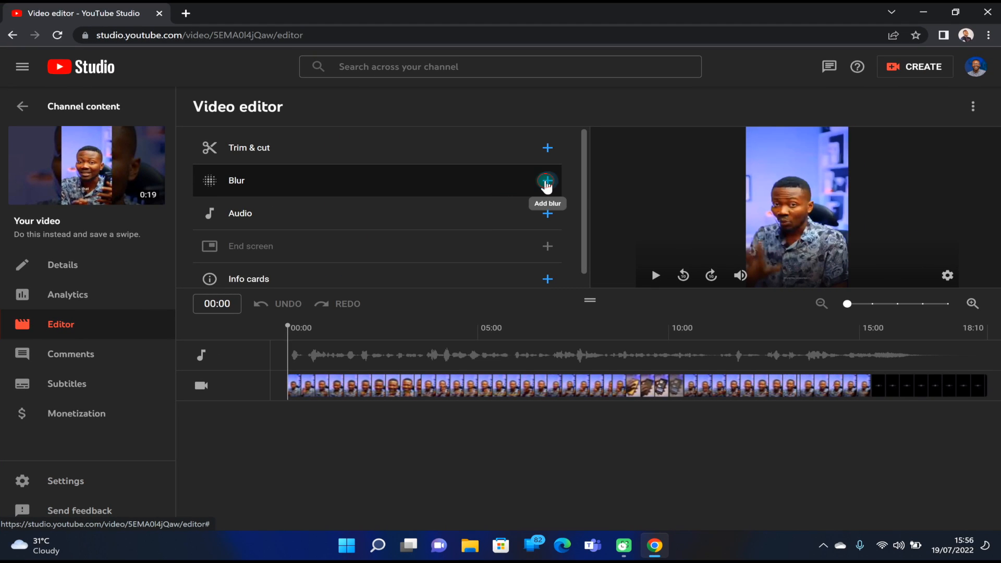
- Apply Face blur to the detected face, then start a Custom blur region
click(547, 181)
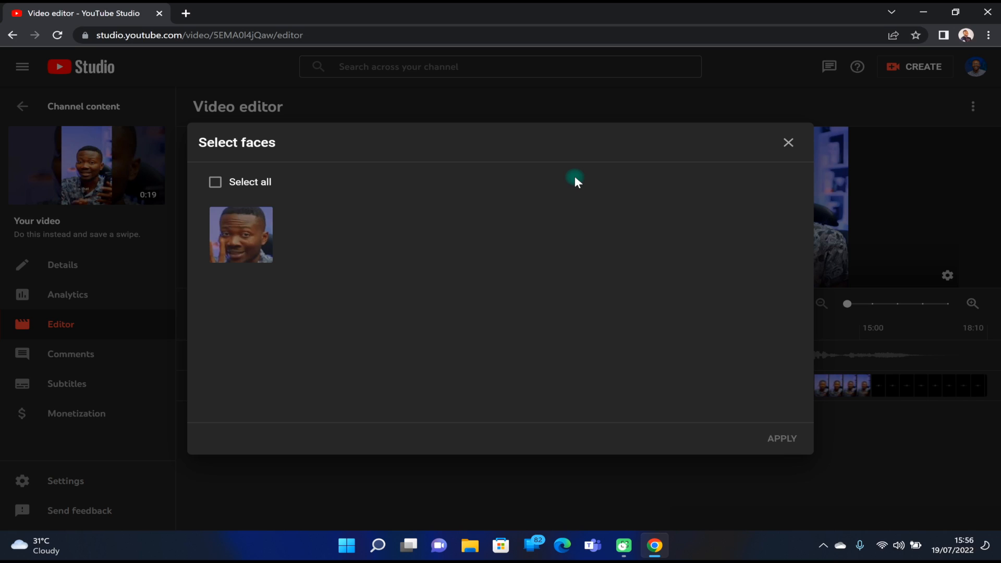
click(215, 182)
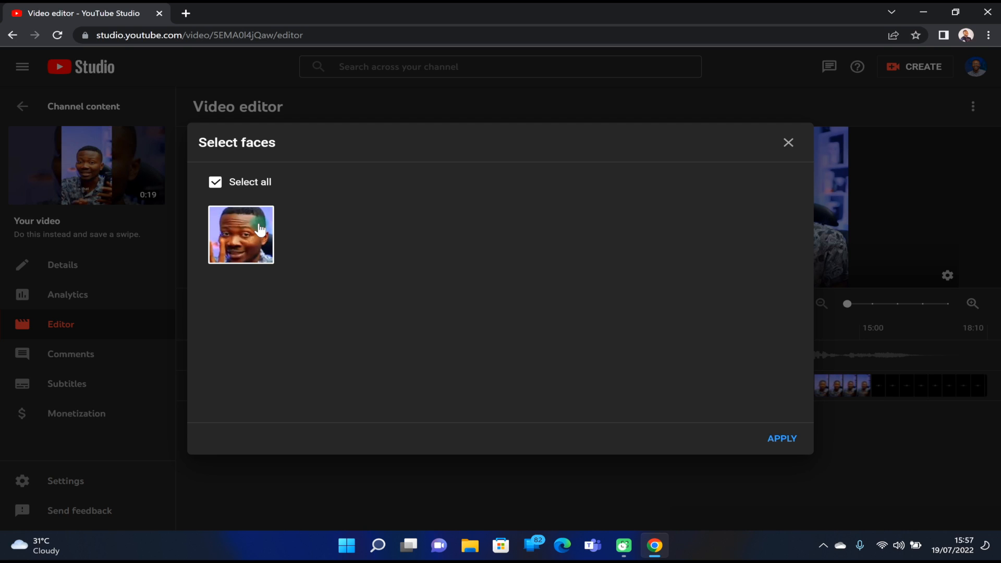
click(782, 438)
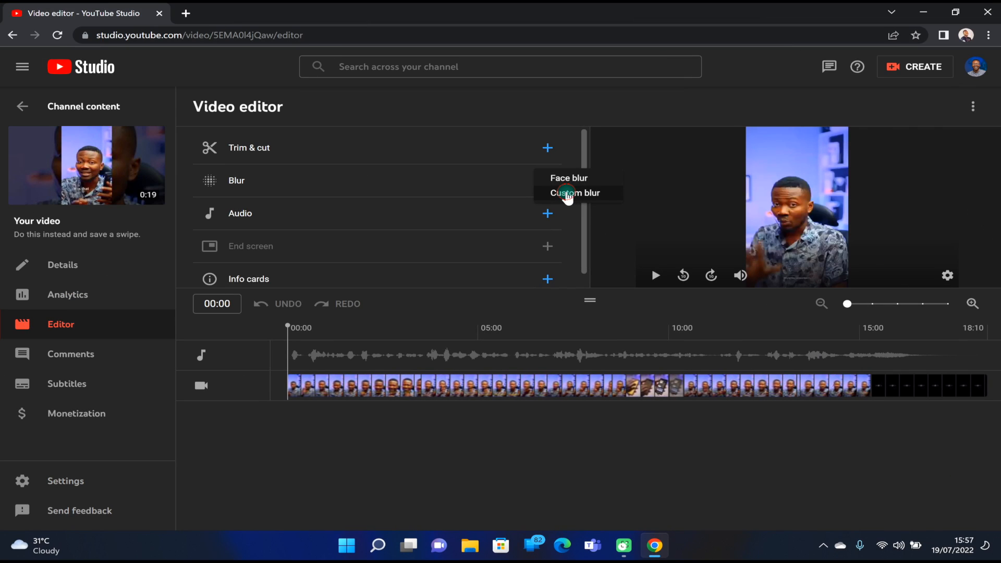
click(575, 193)
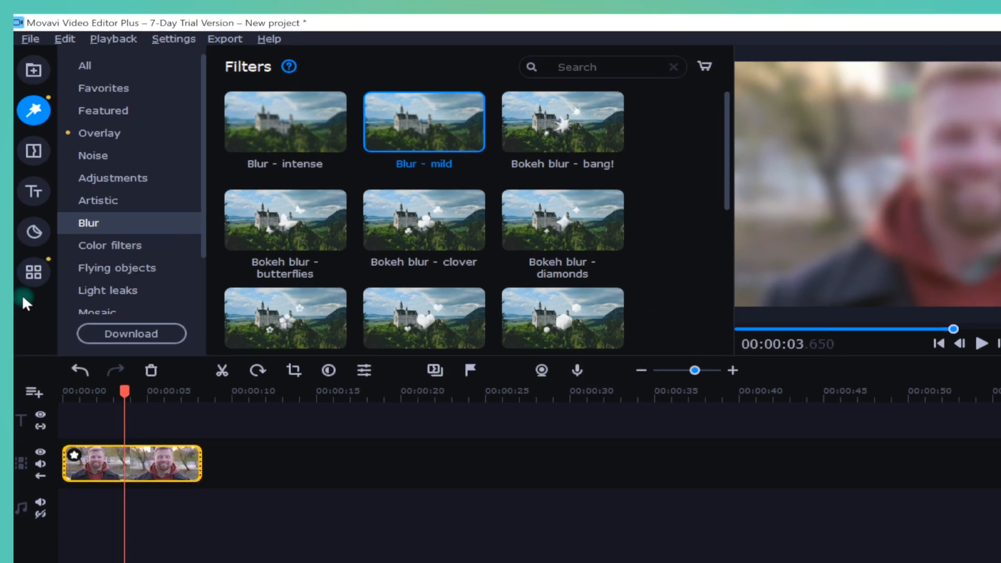
- Apply the Blur - mild filter to the smiling man's clip in Movavi
click(34, 273)
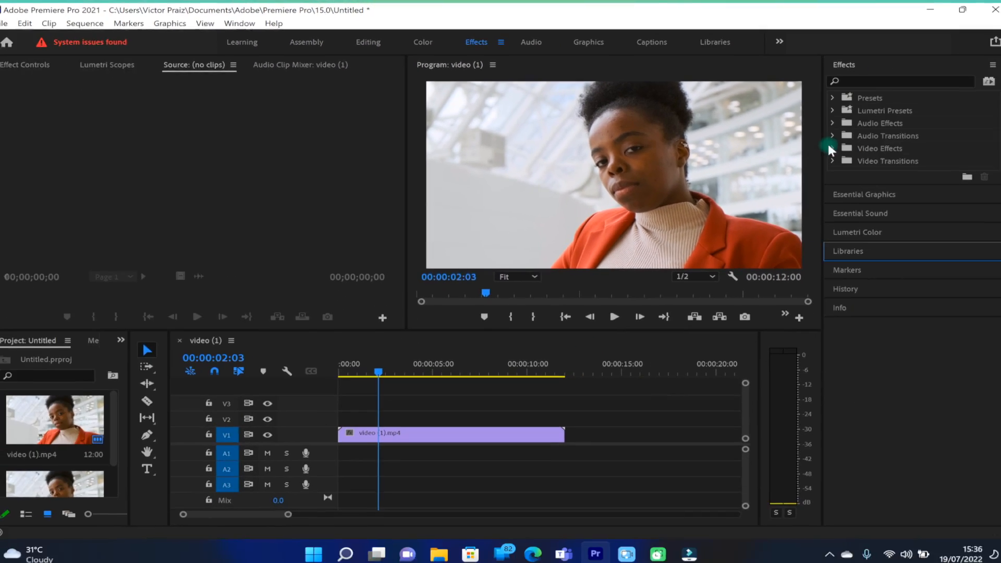
- Mask the Mosaic with an expanded ellipse on the woman's face and set Horizontal Blocks to 22
click(832, 148)
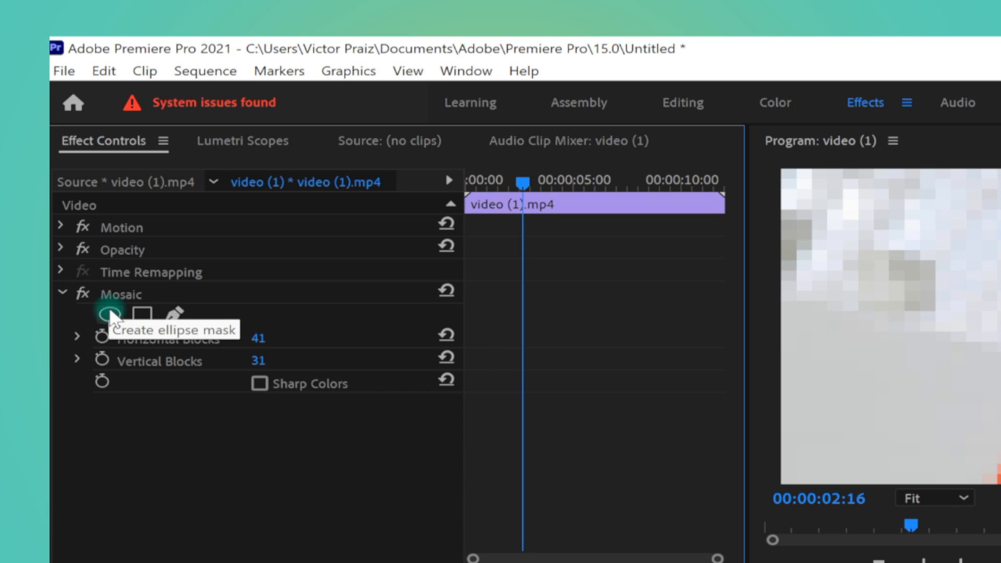
click(109, 313)
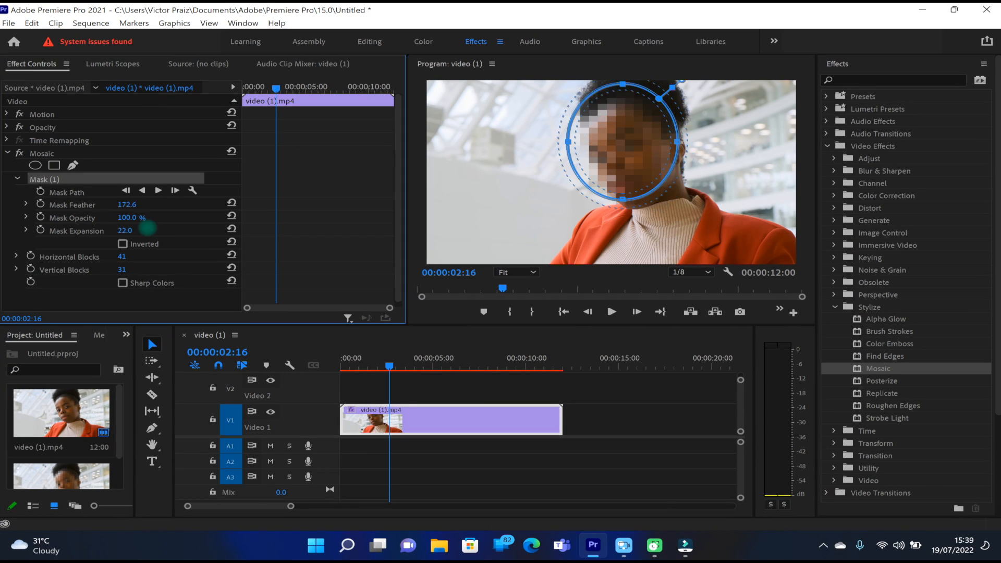
drag(125, 230, 139, 243)
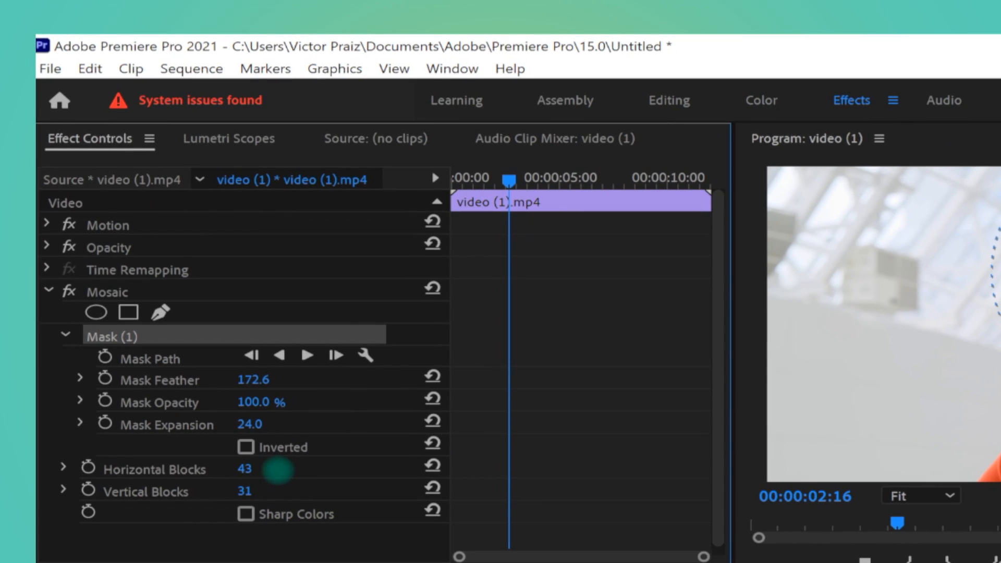
drag(281, 469, 242, 468)
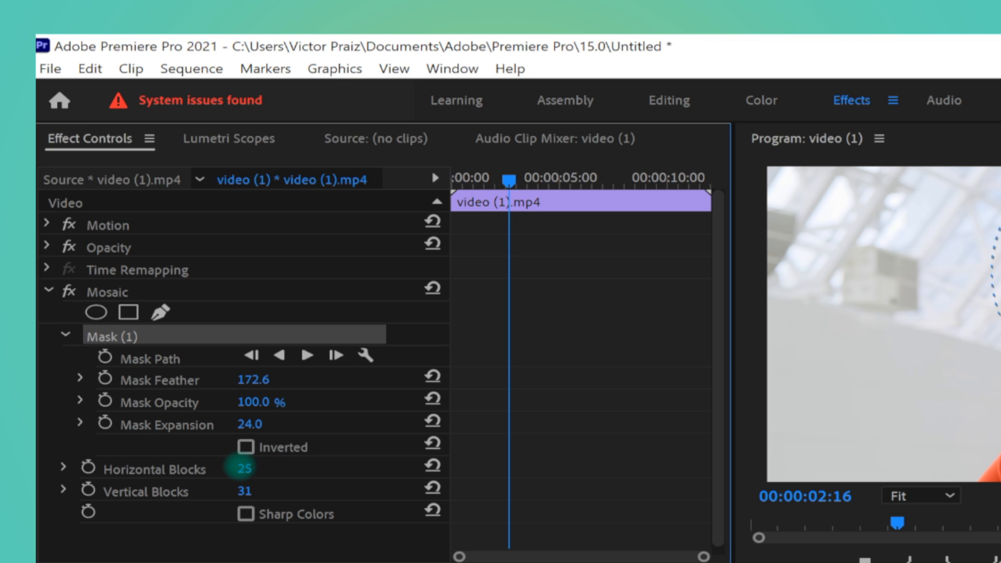
drag(249, 468, 272, 468)
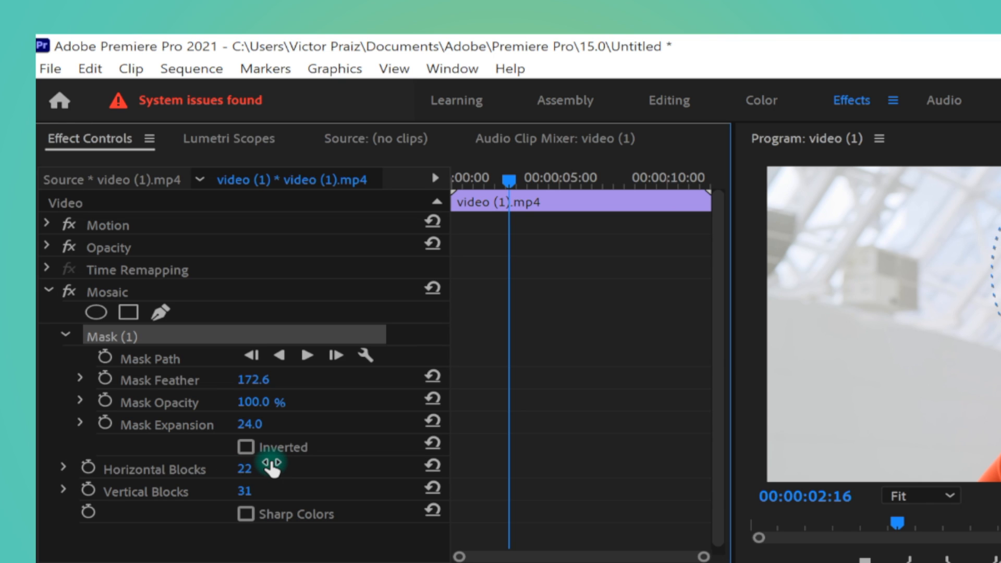